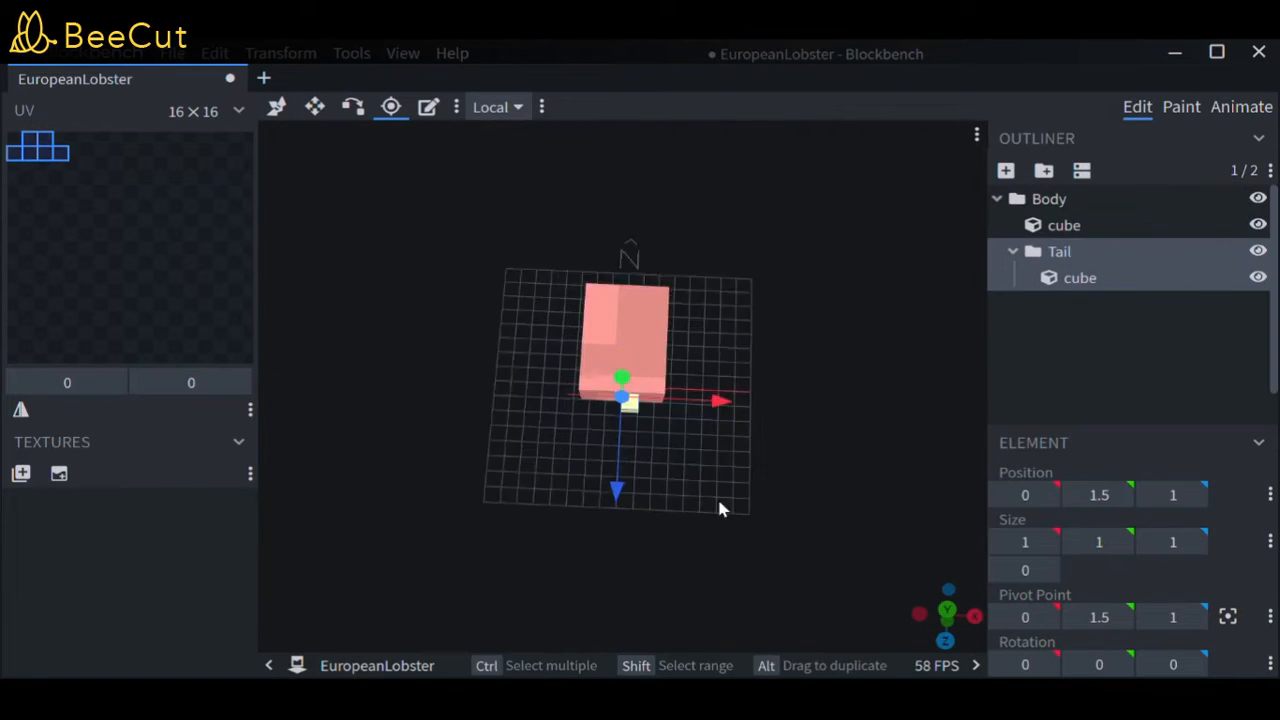
# Select the Body group in the Outliner so its cube and nested Tail are included.
pyautogui.click(1048, 198)
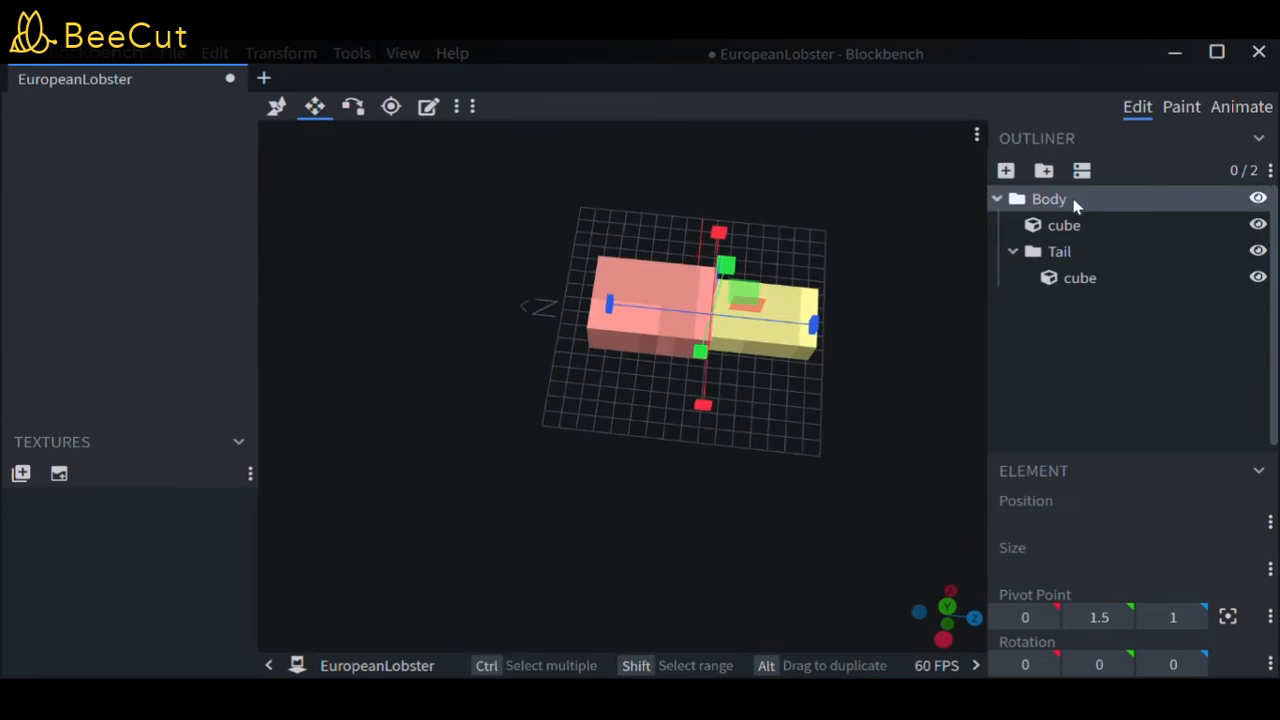